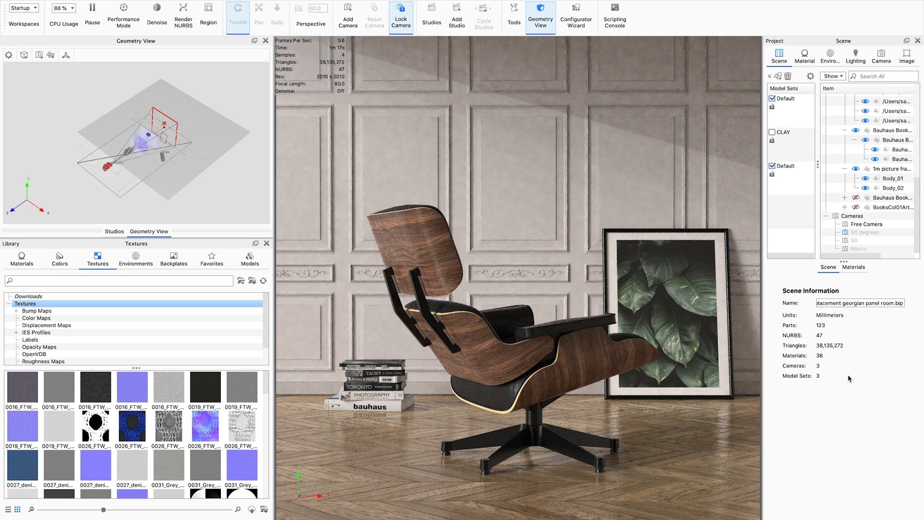
Step: Enable Performance Mode and switch from the Lighting settings to the Camera settings for the free camera
click(893, 188)
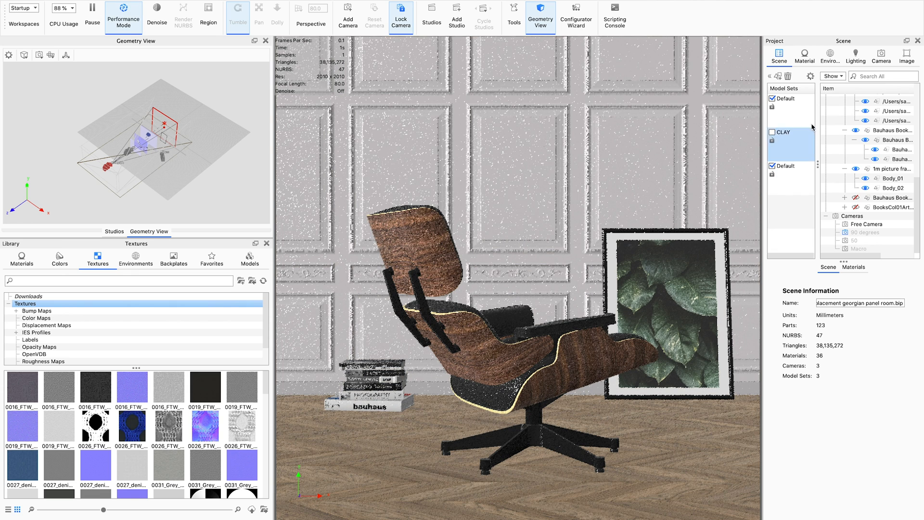
click(855, 56)
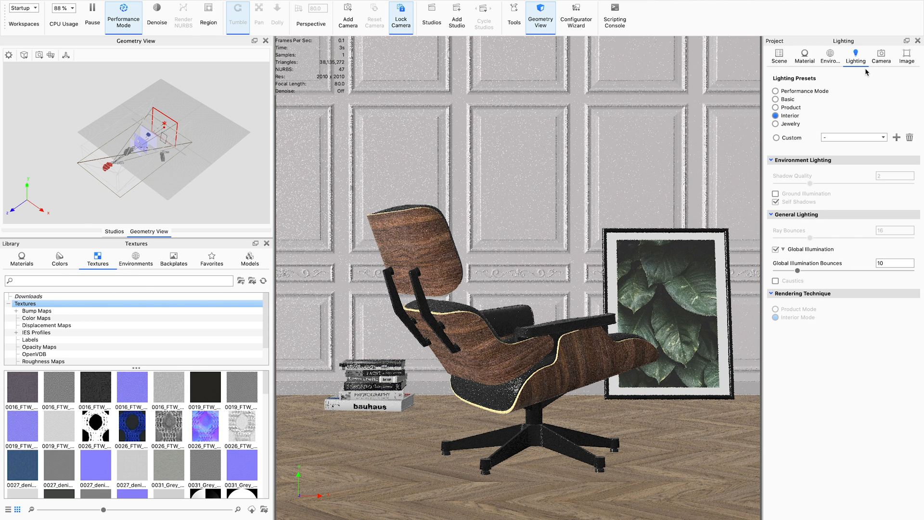
click(881, 56)
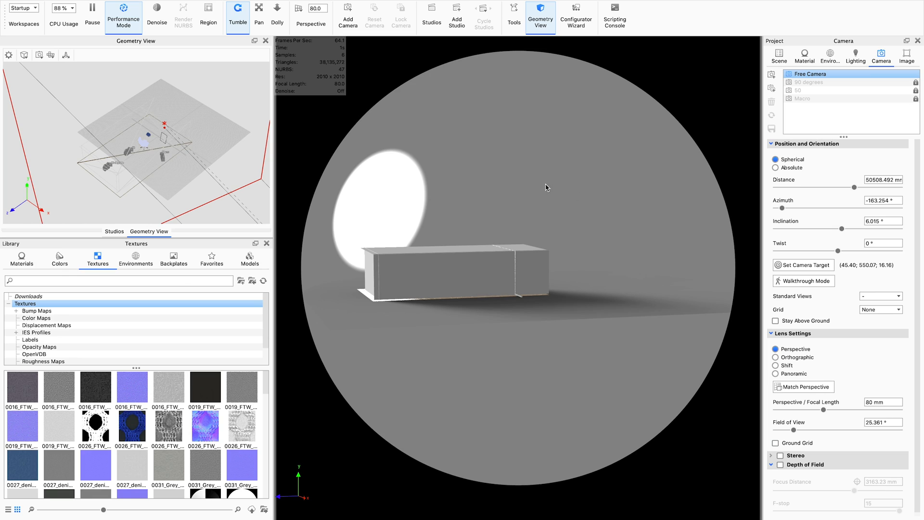
mouse_move(377, 227)
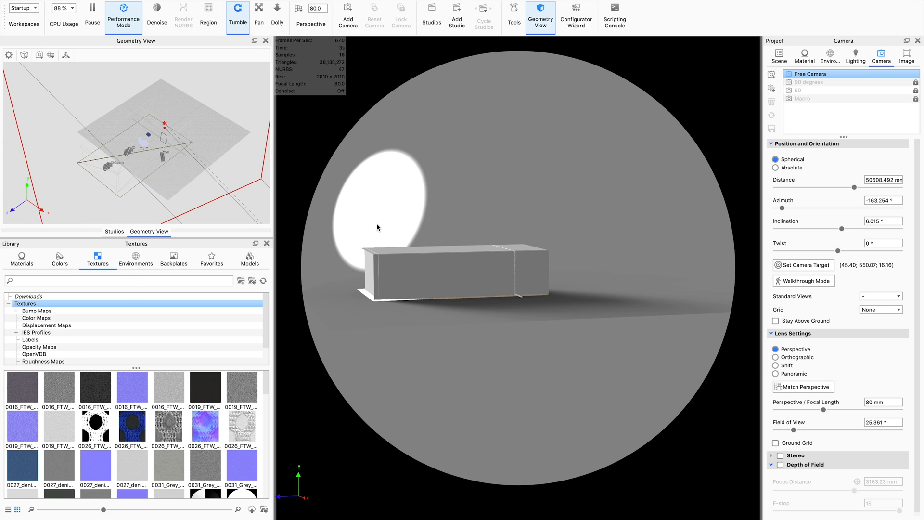
mouse_move(611, 303)
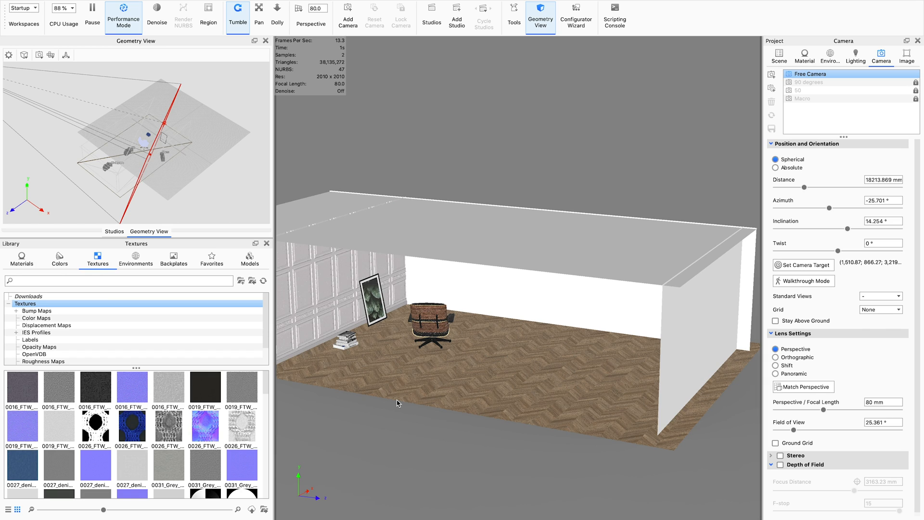
mouse_move(408, 395)
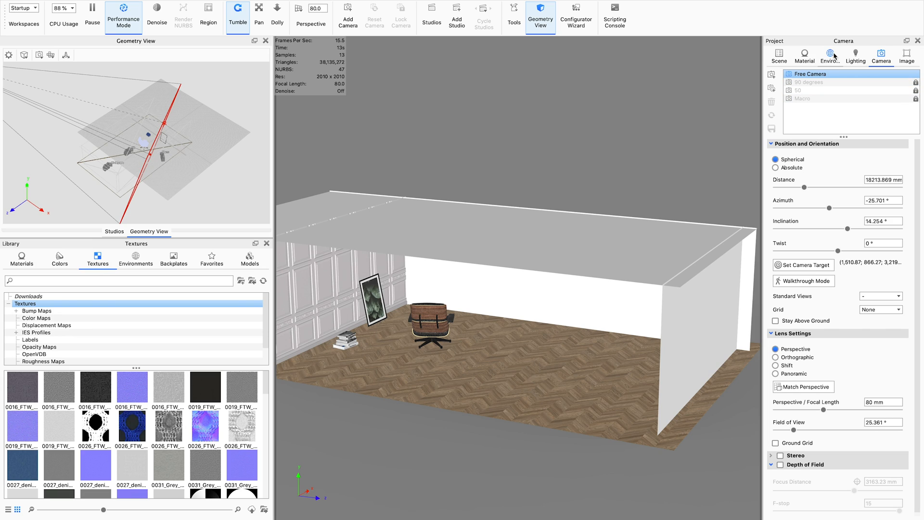
Step: Start a new solid-color HDRI environment and bring up its grey color picker
click(830, 56)
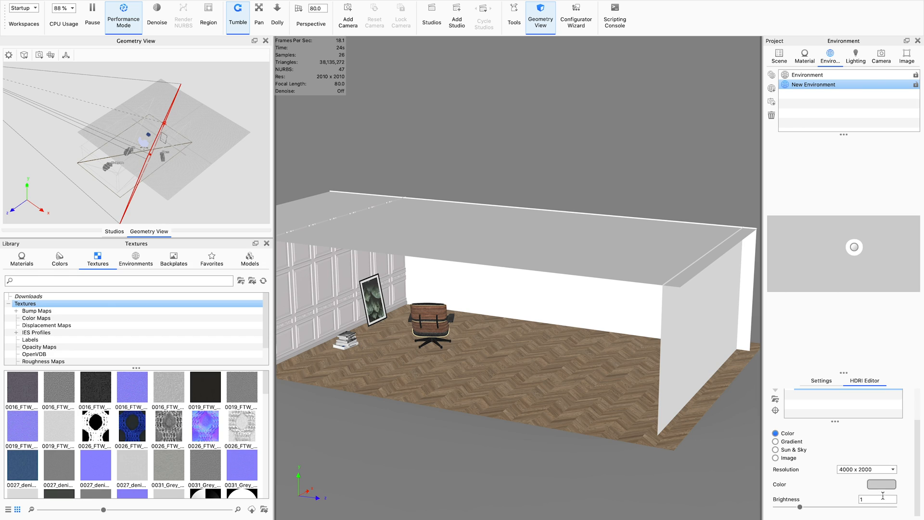
click(877, 485)
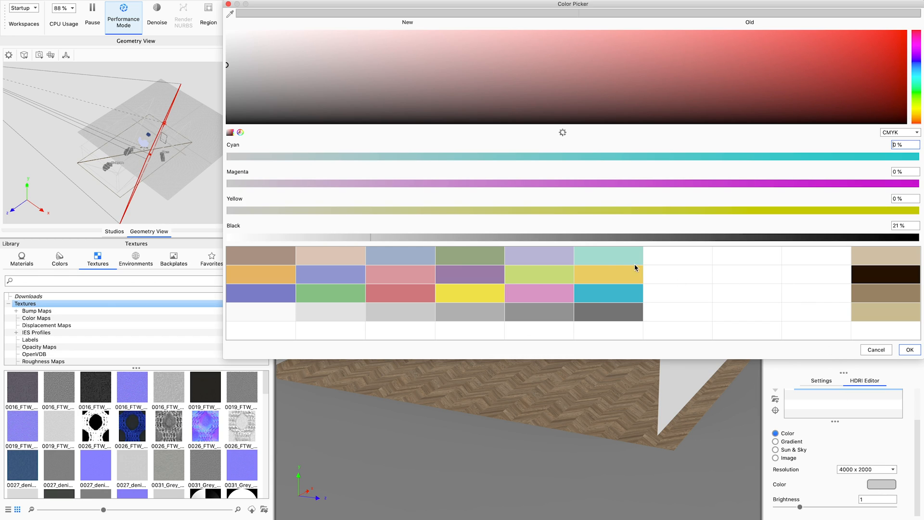
mouse_move(884, 237)
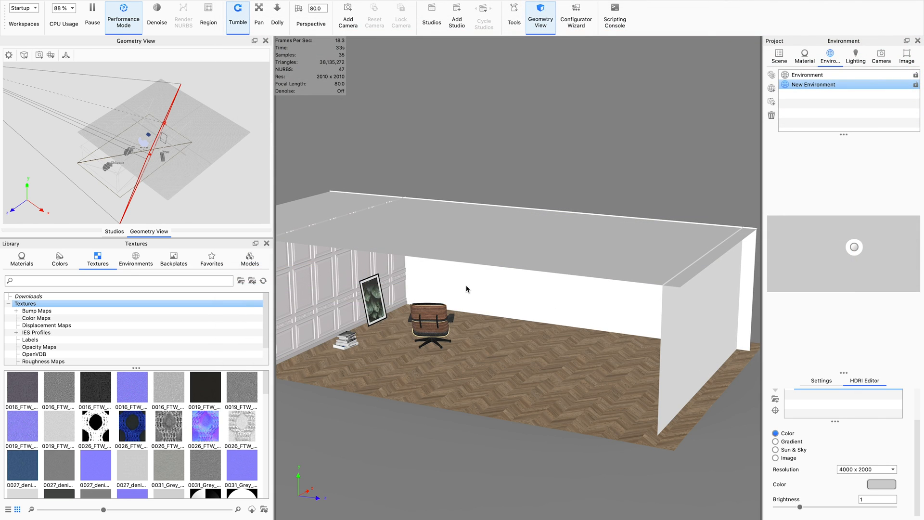
mouse_move(592, 335)
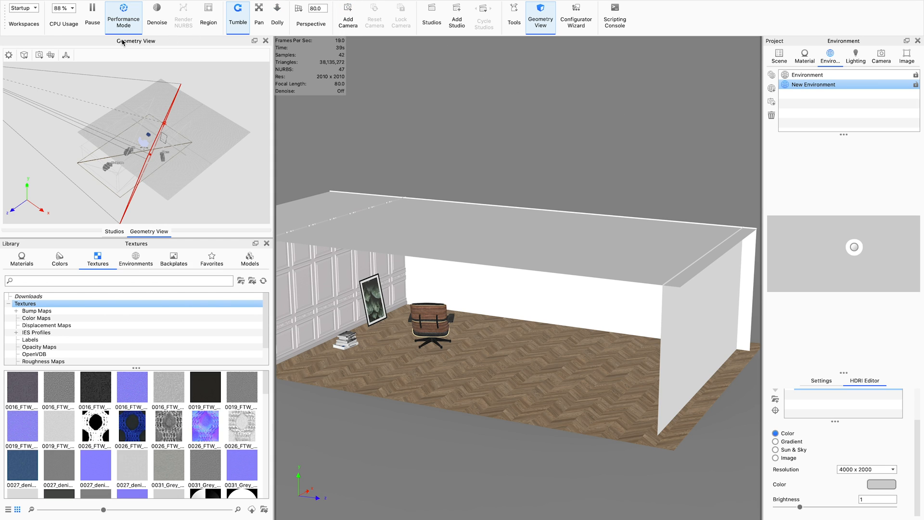
Step: Return the view to the '90 degrees' camera on the chair
click(881, 53)
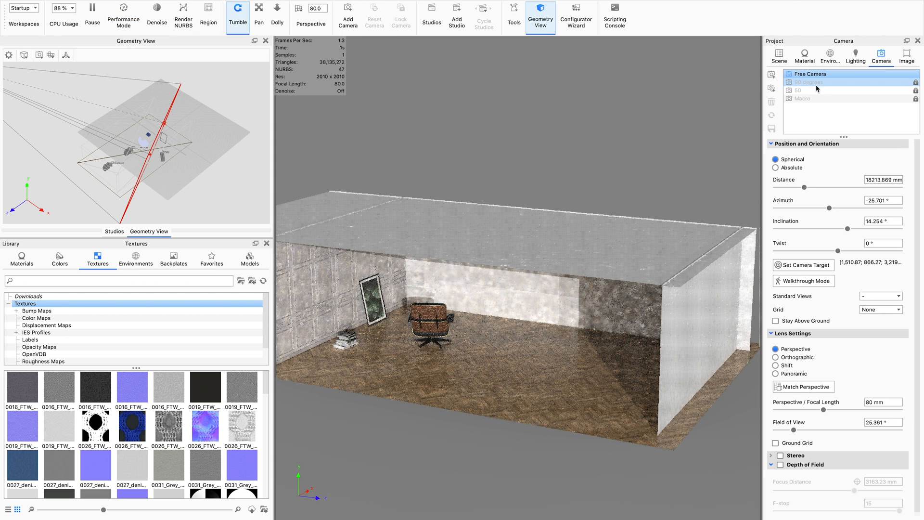
click(810, 82)
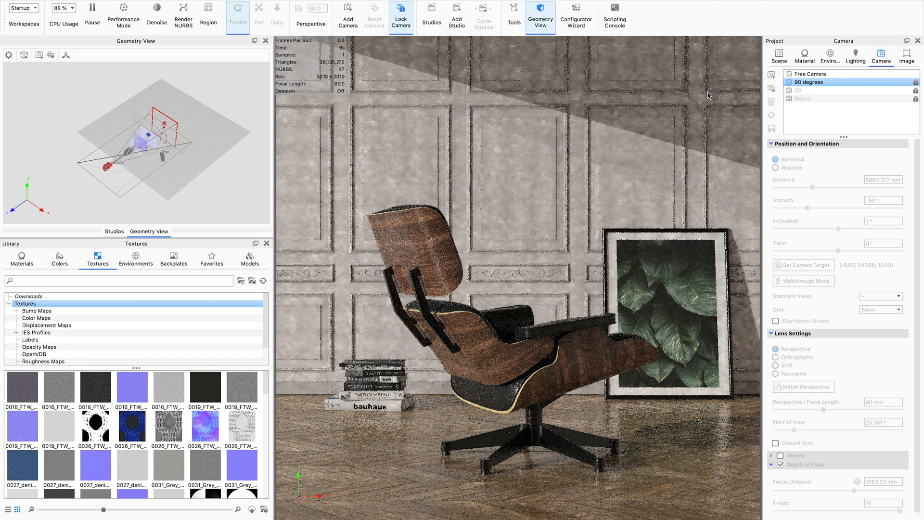
click(831, 56)
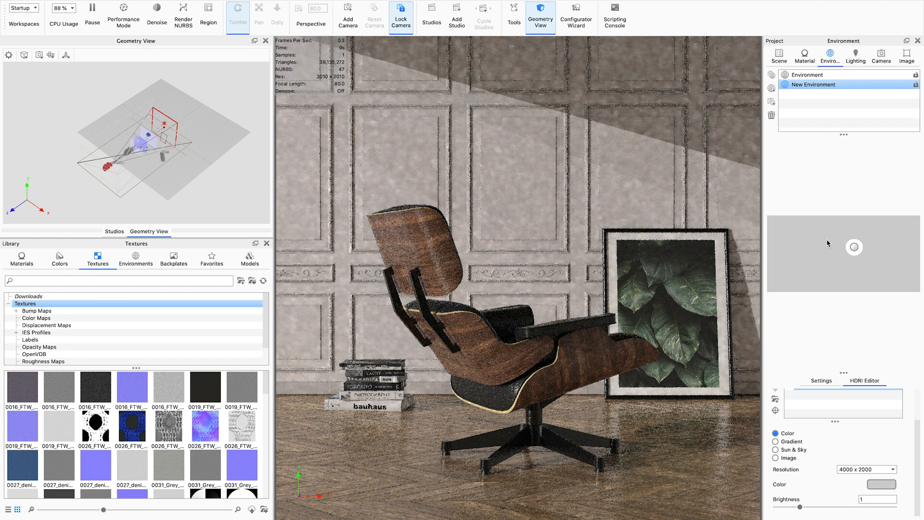
Step: Set the new environment's HDRI color to white with Black at 0%
click(881, 484)
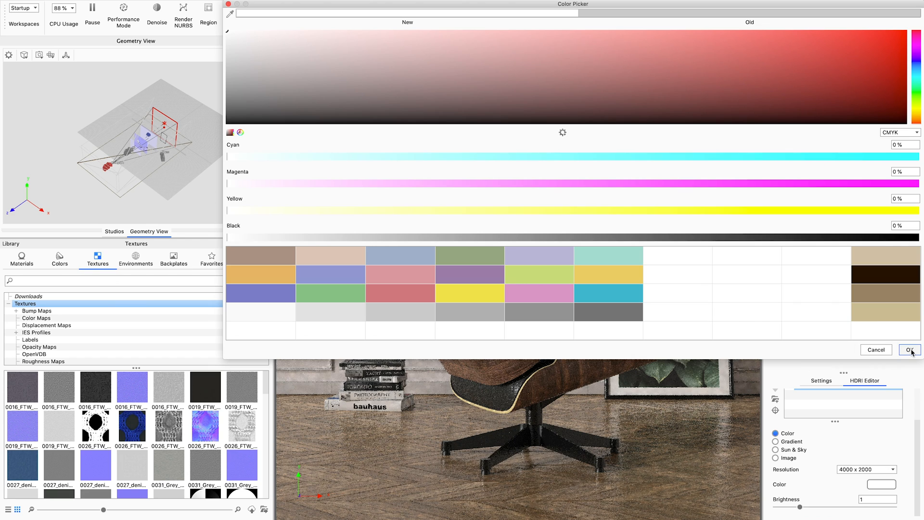
click(910, 350)
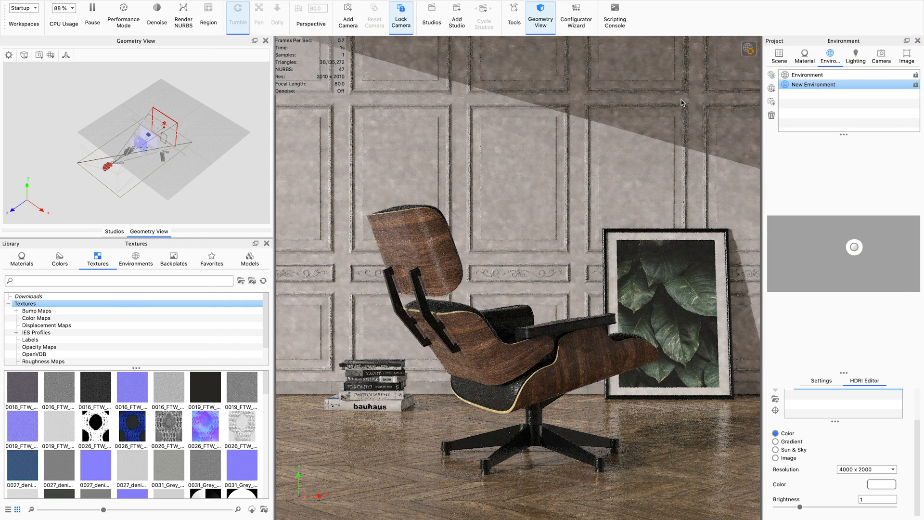
click(748, 48)
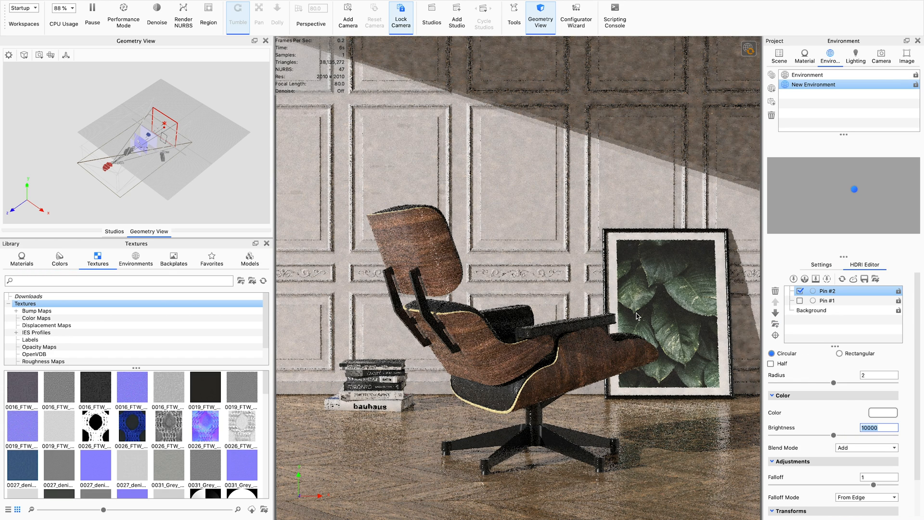
mouse_move(719, 389)
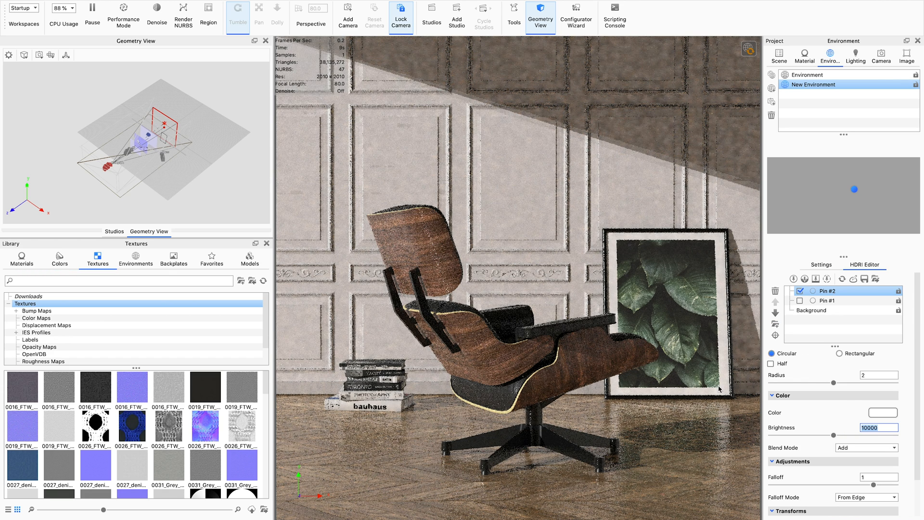
mouse_move(738, 268)
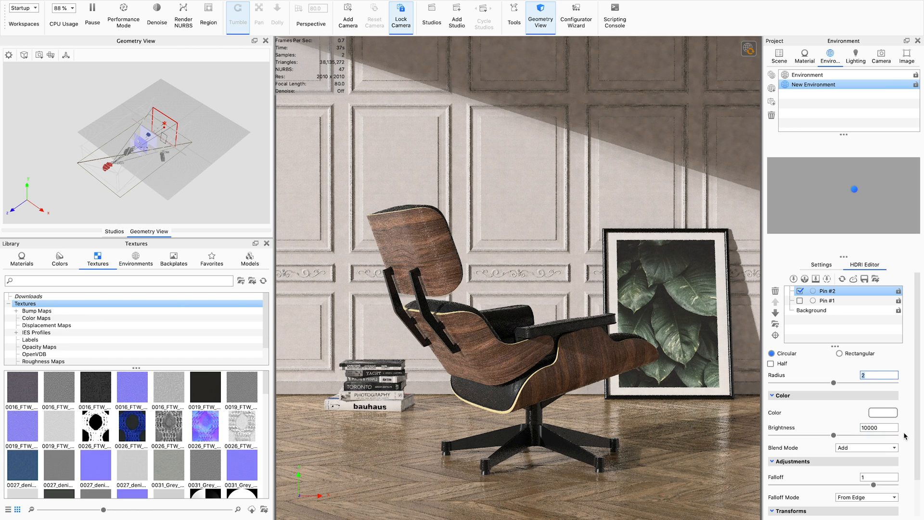
Step: Give Pin #2 a warm Kelvin color temperature of about 6027
triple_click(878, 427)
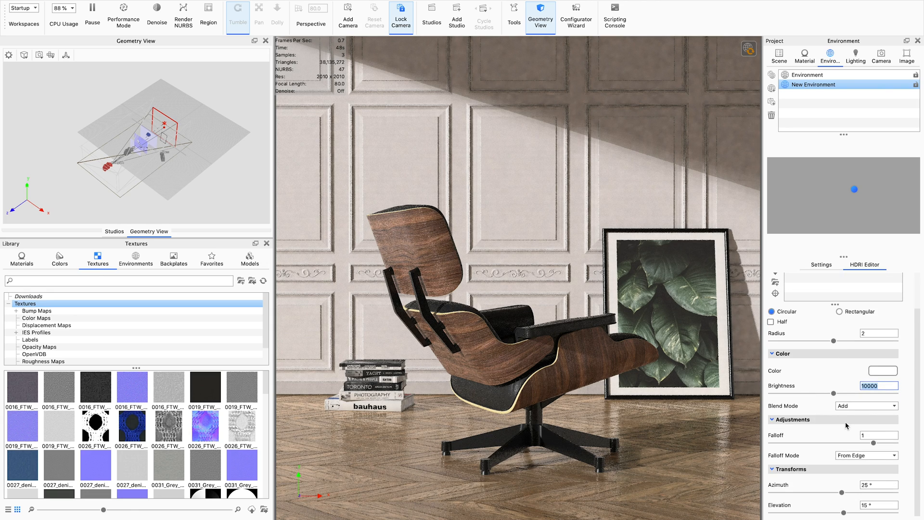
click(883, 371)
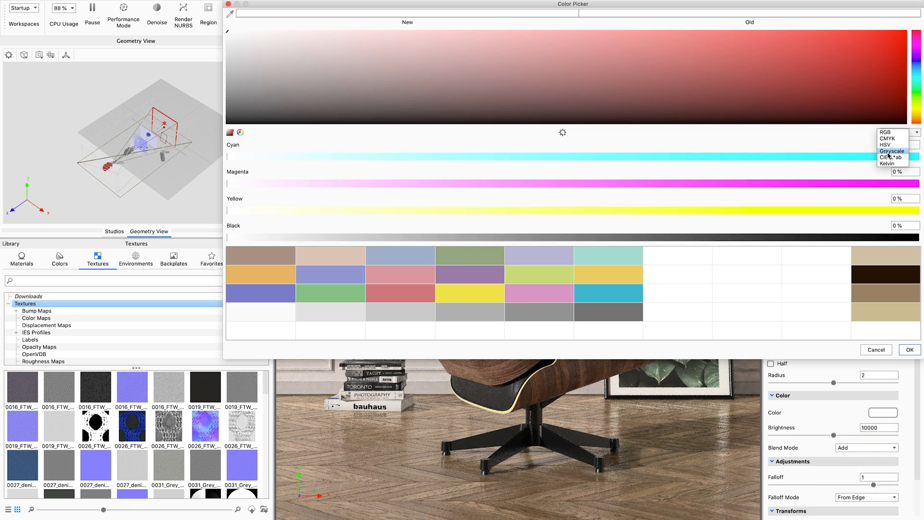
click(894, 164)
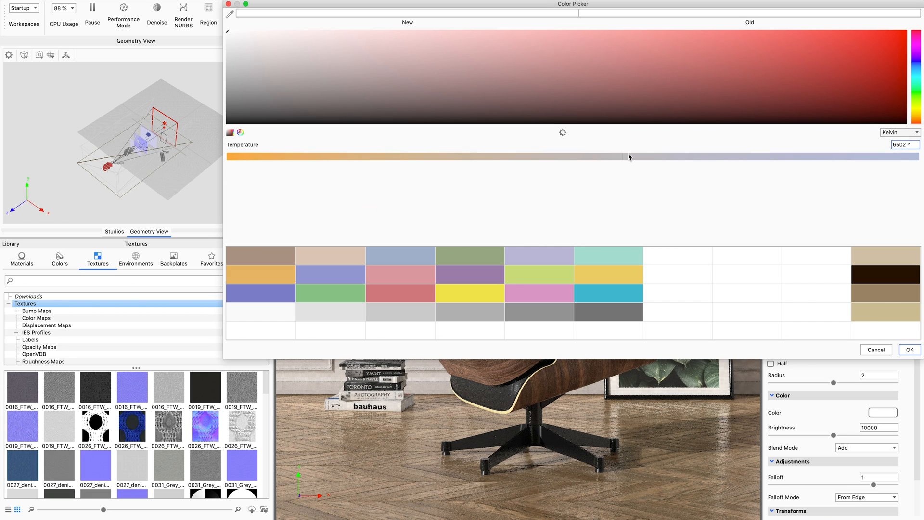
mouse_move(892, 139)
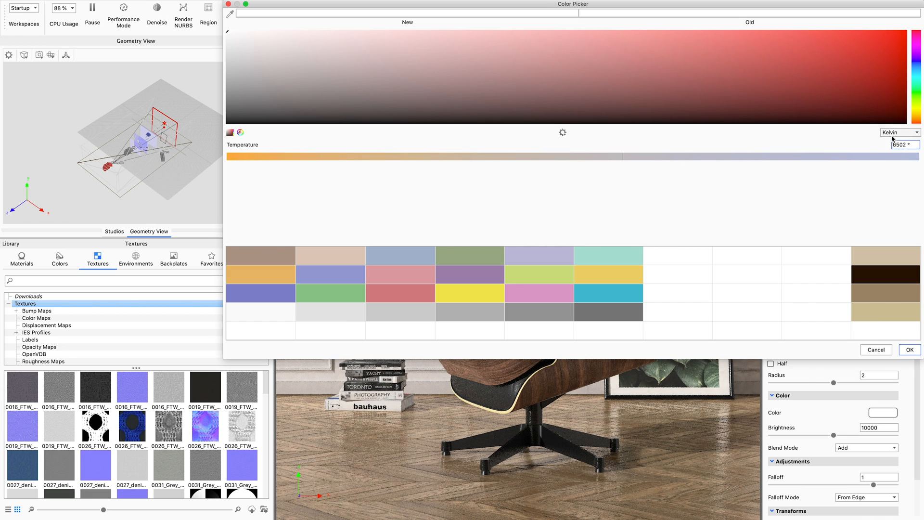
mouse_move(817, 180)
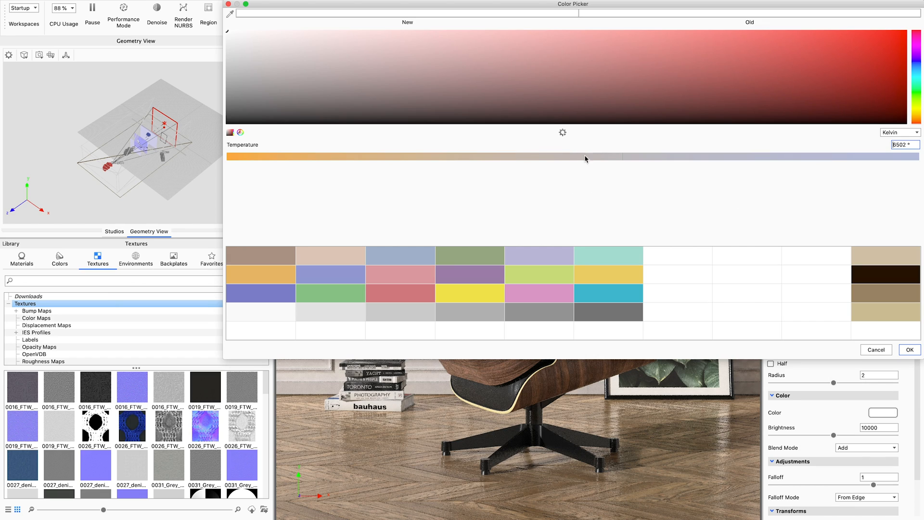
mouse_move(578, 160)
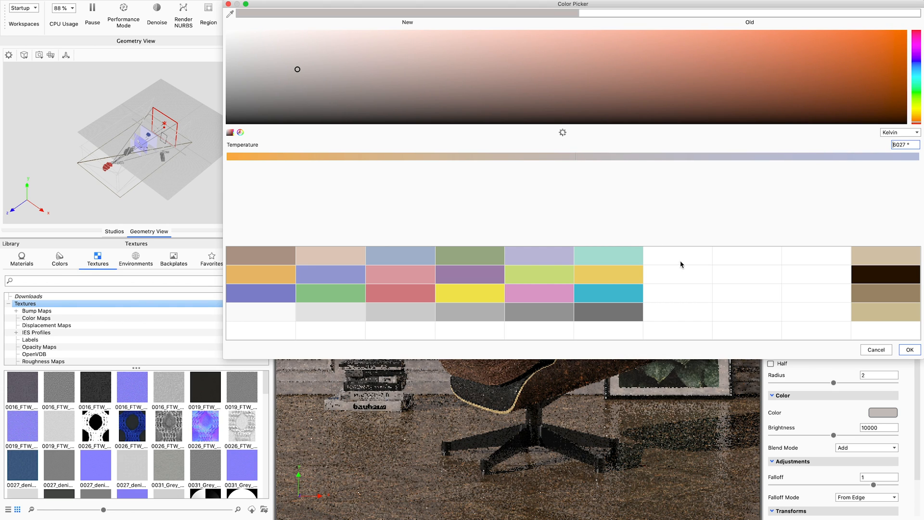
click(910, 350)
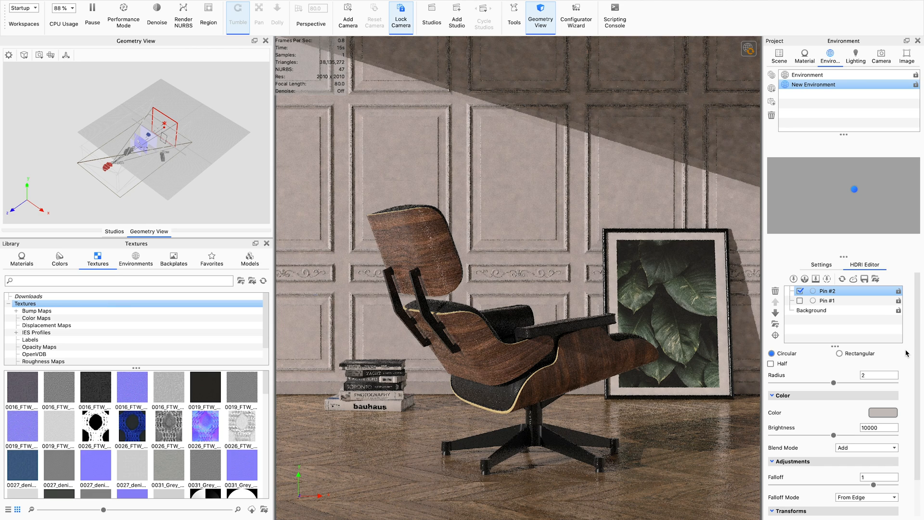
Step: Review the Background and Pin #2 color settings without changing them
click(811, 310)
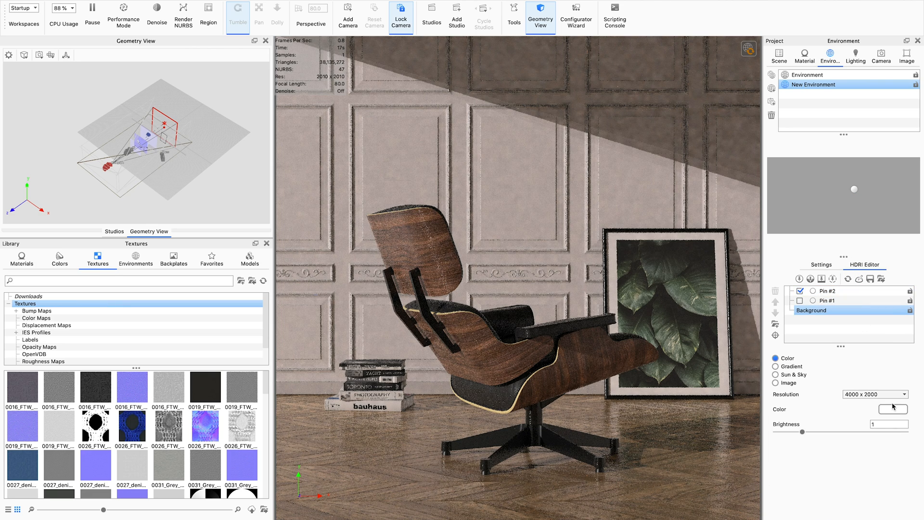
click(892, 409)
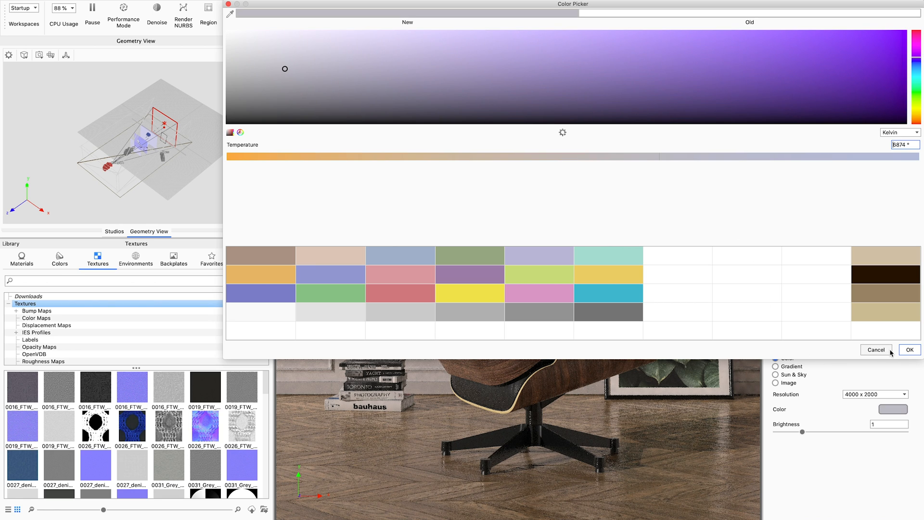
click(910, 349)
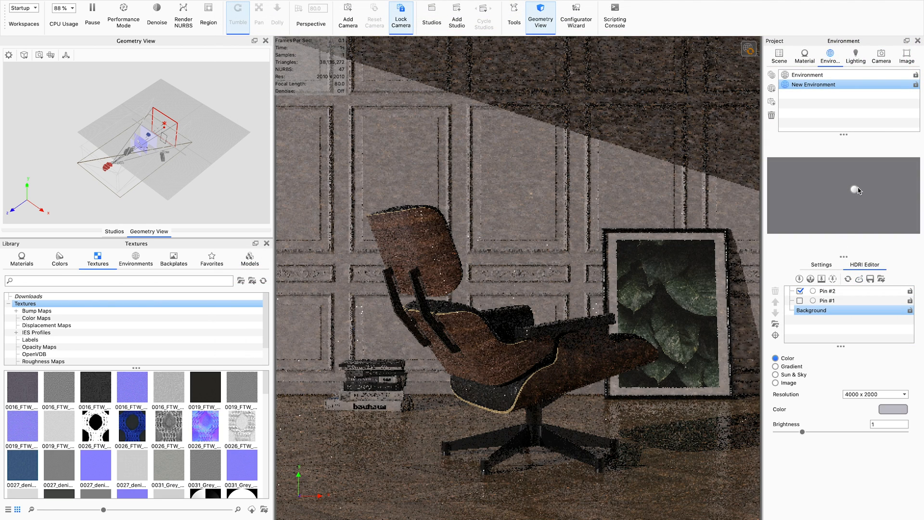
click(828, 291)
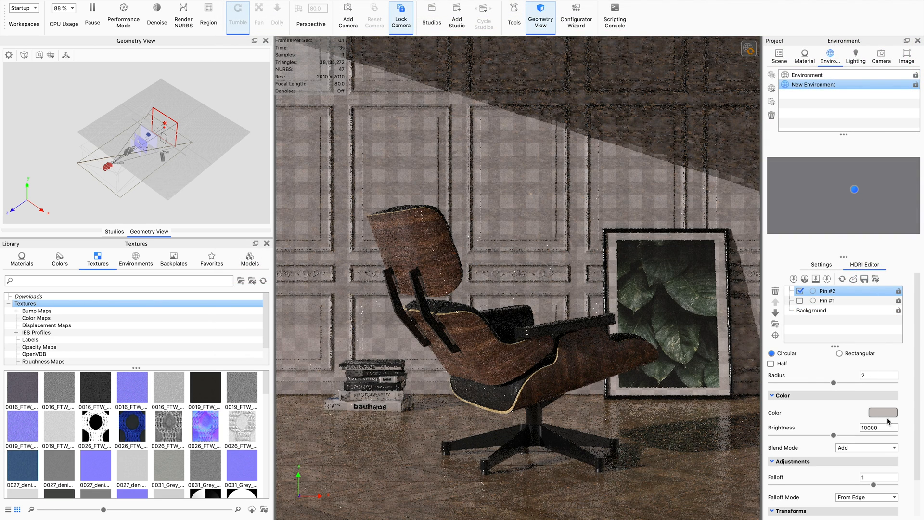
click(883, 412)
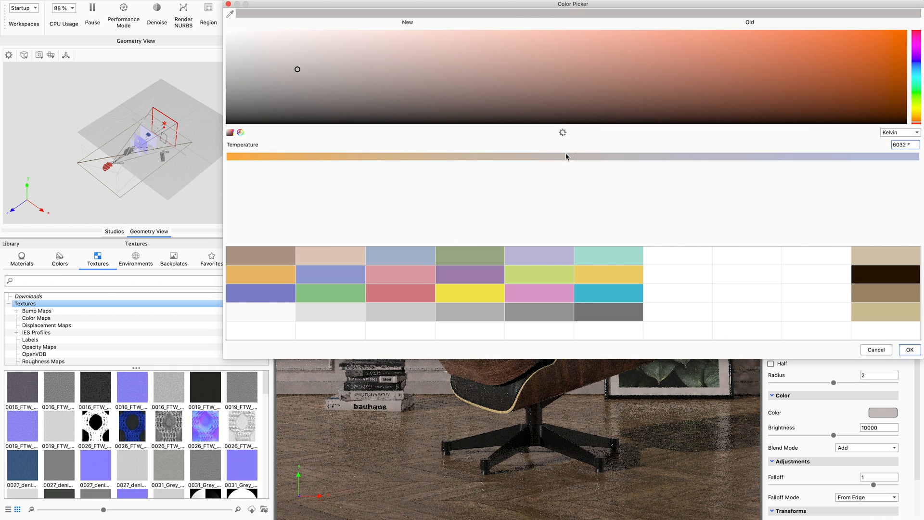
click(910, 350)
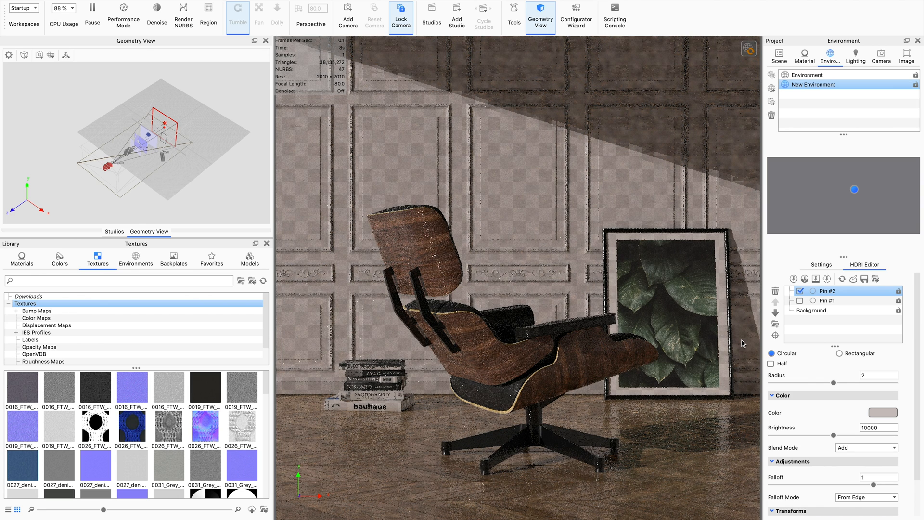
Step: Select the HDRI Background and set its Kelvin temperature to about 9083
click(813, 310)
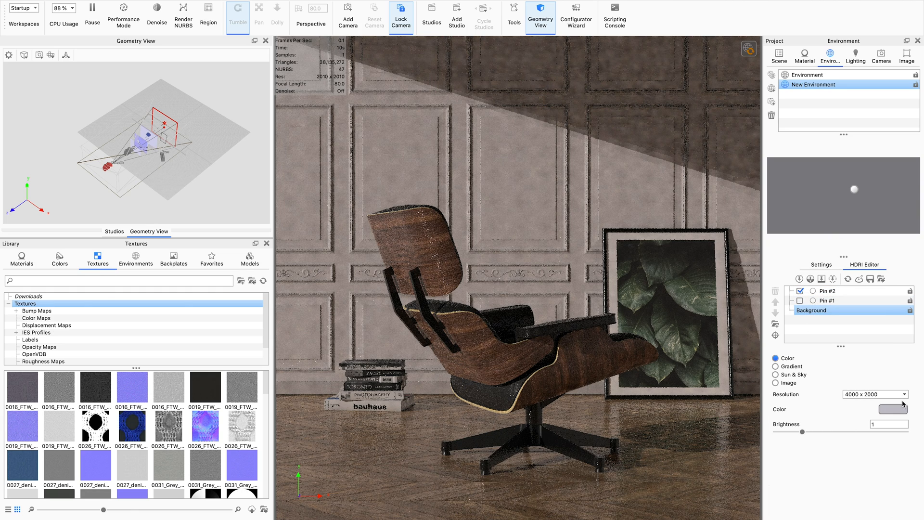
click(892, 410)
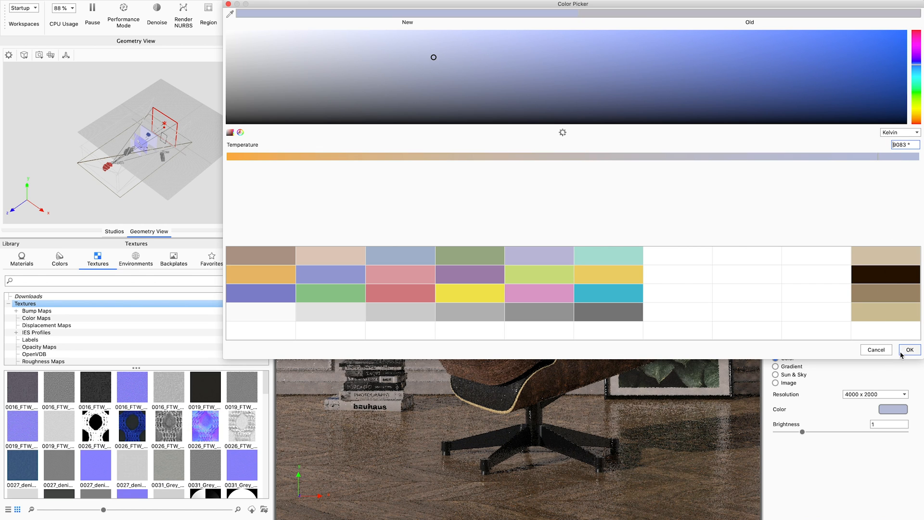
Step: Apply the cool 9083 K background color and let the render refine
click(910, 350)
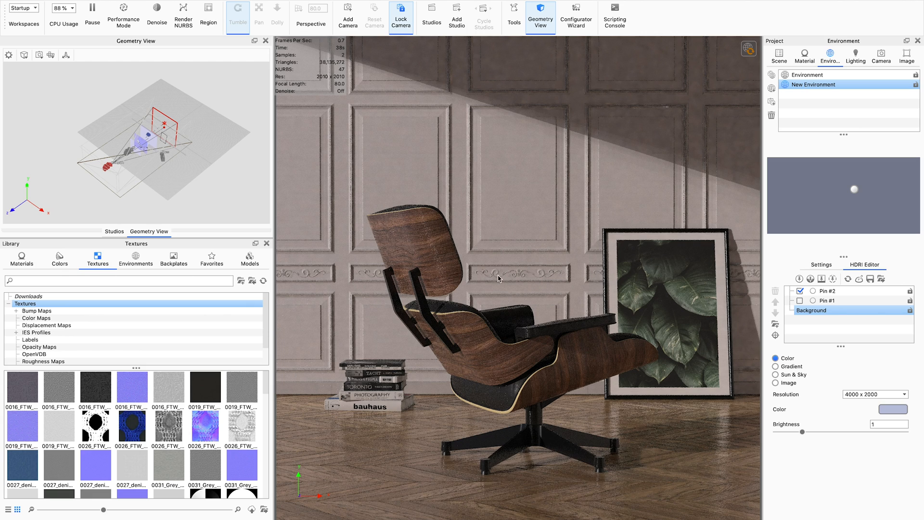
mouse_move(563, 277)
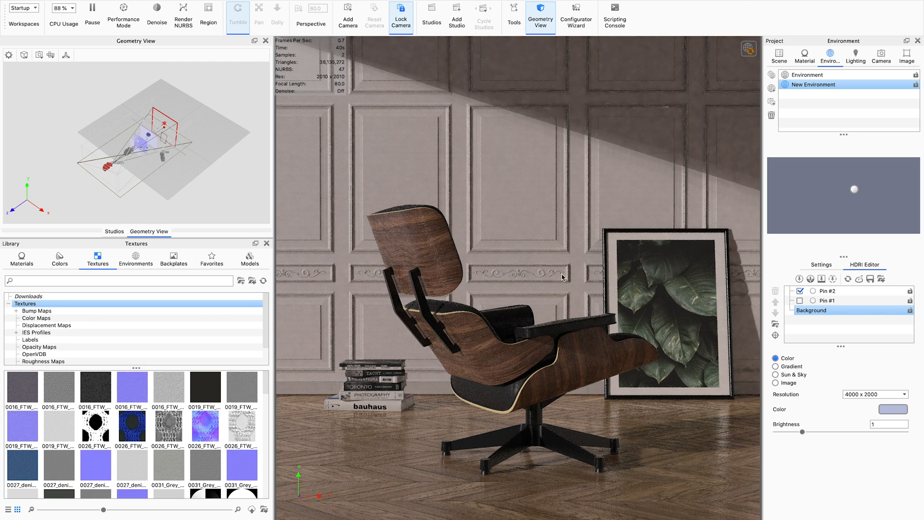